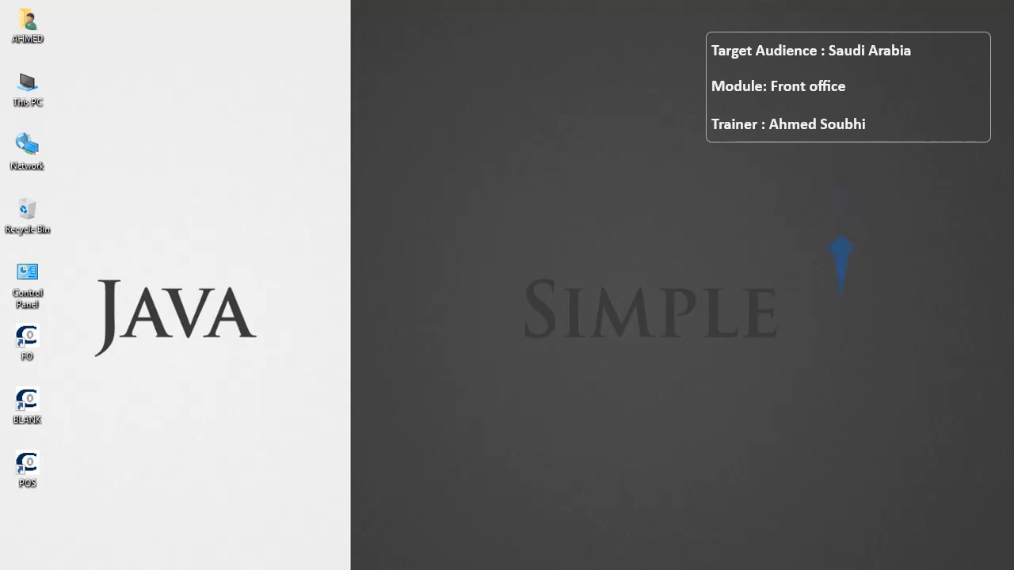
Launch Front Office from the desktop shortcut and log in as CONTROL.
double_click(27, 341)
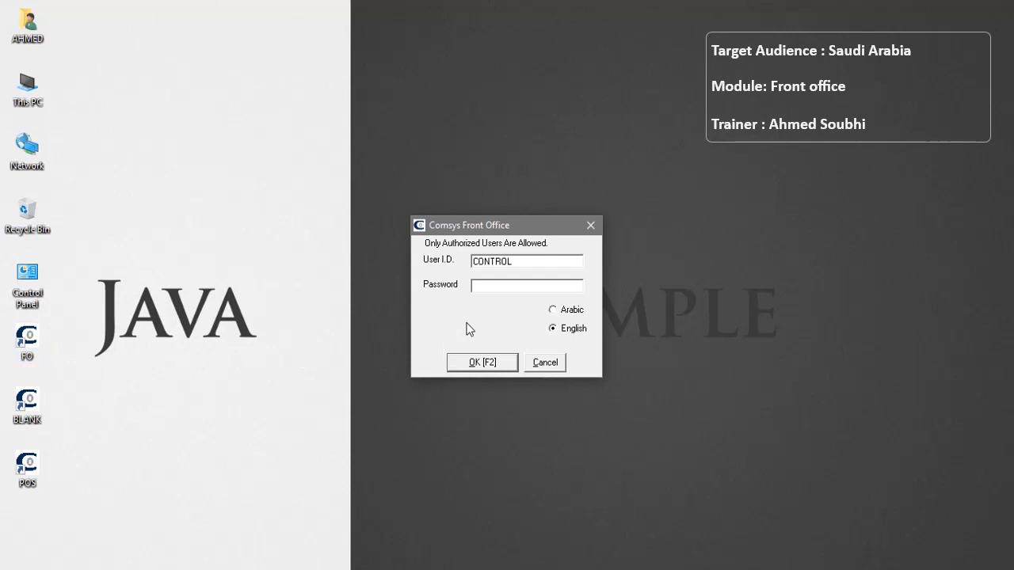
left_click(526, 285)
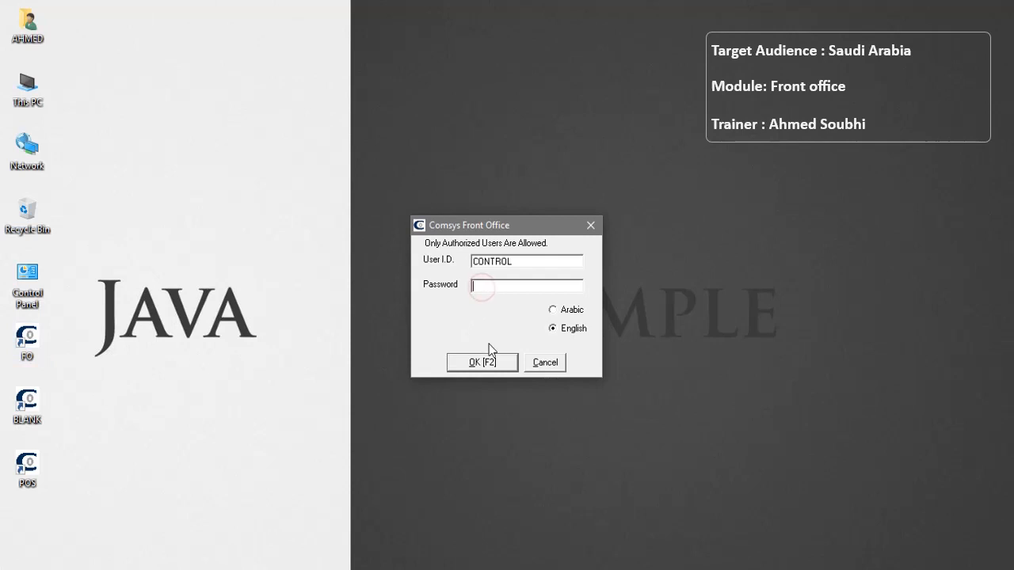
left_click(481, 362)
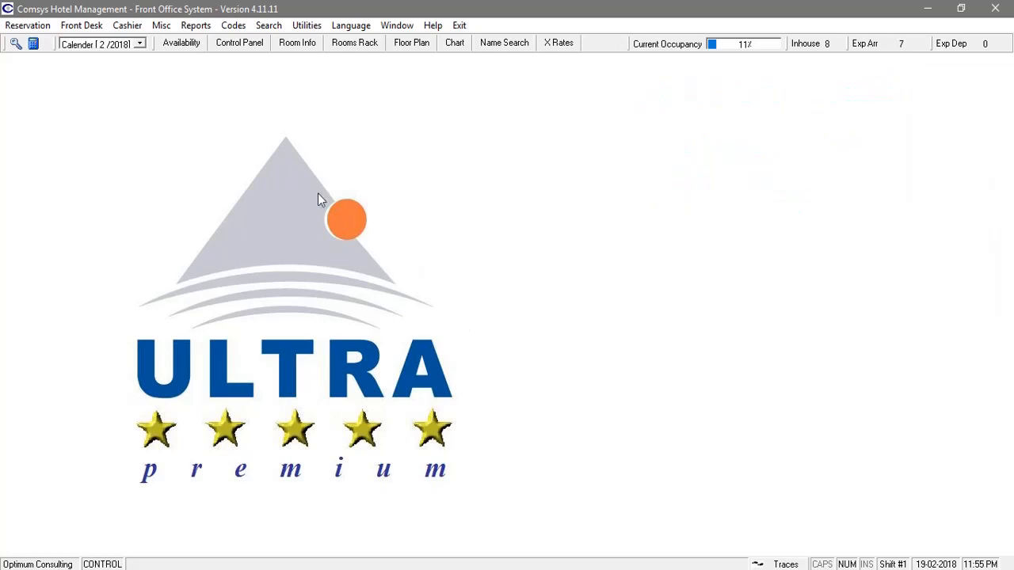
Sign in to cash box 001 from Cashier > Manual Postings.
left_click(127, 25)
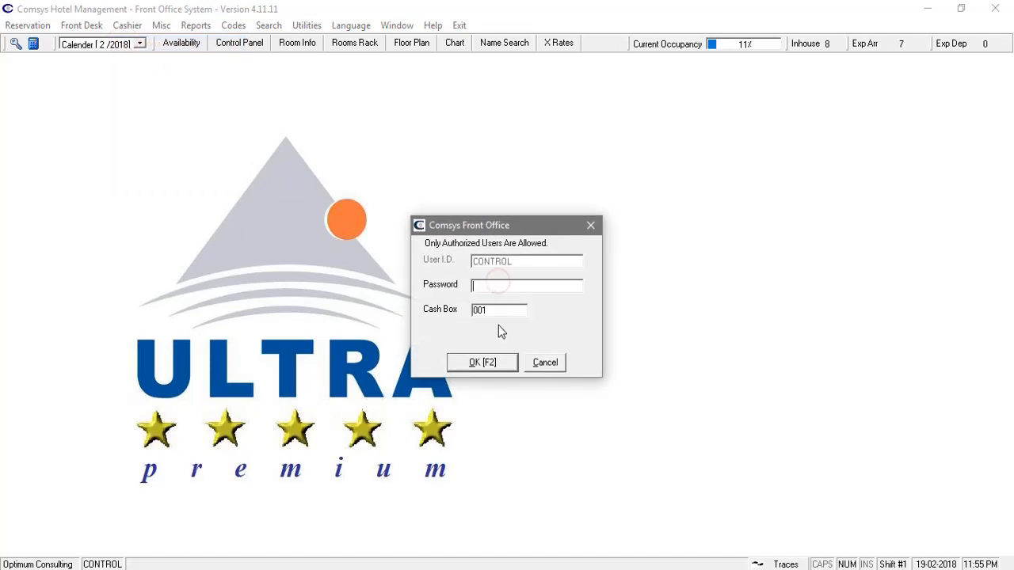
left_click(481, 362)
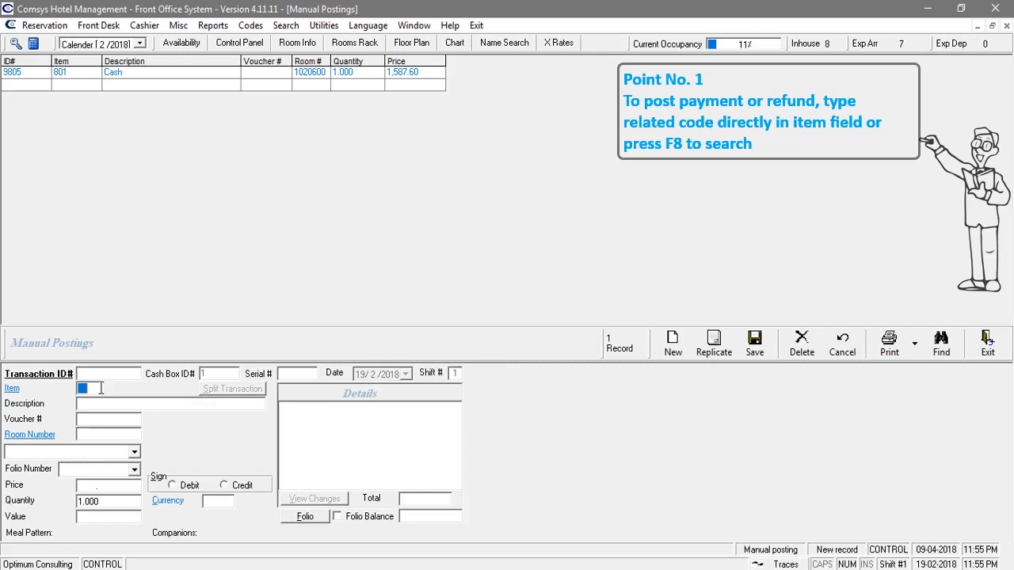
Save a 250.00 SPAN payment (item 823) to room 308, Guest, Walkin.
key("f8")
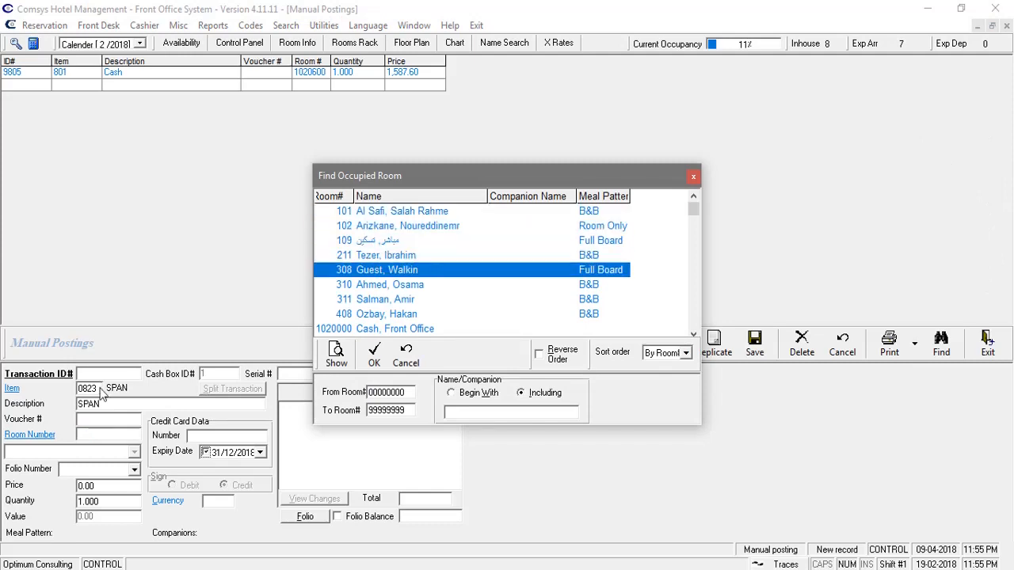
left_click(373, 348)
type("250")
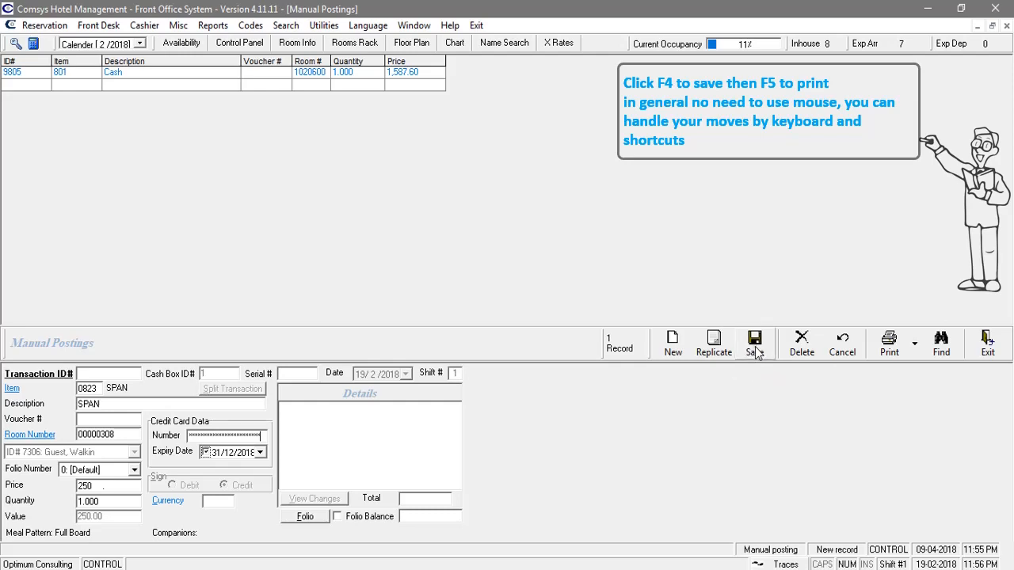
left_click(753, 343)
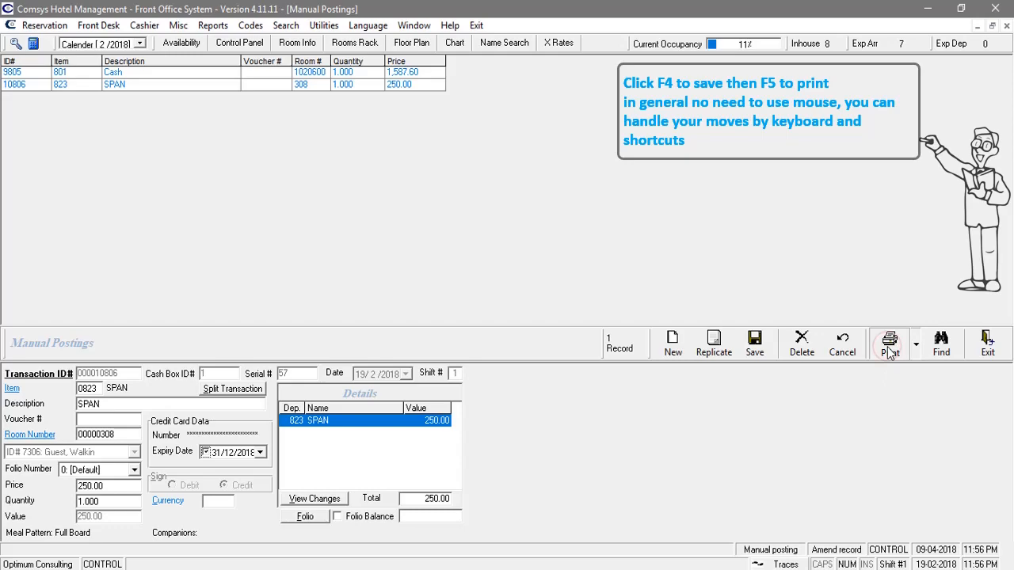
Print transaction 10806's voucher to a PDF named CASH on the Desktop.
left_click(888, 344)
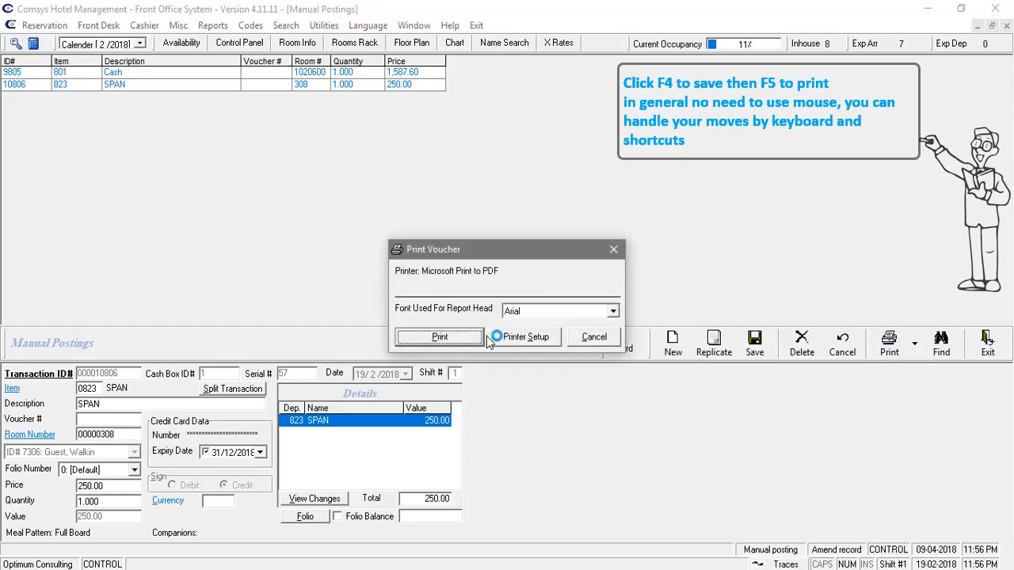
left_click(438, 336)
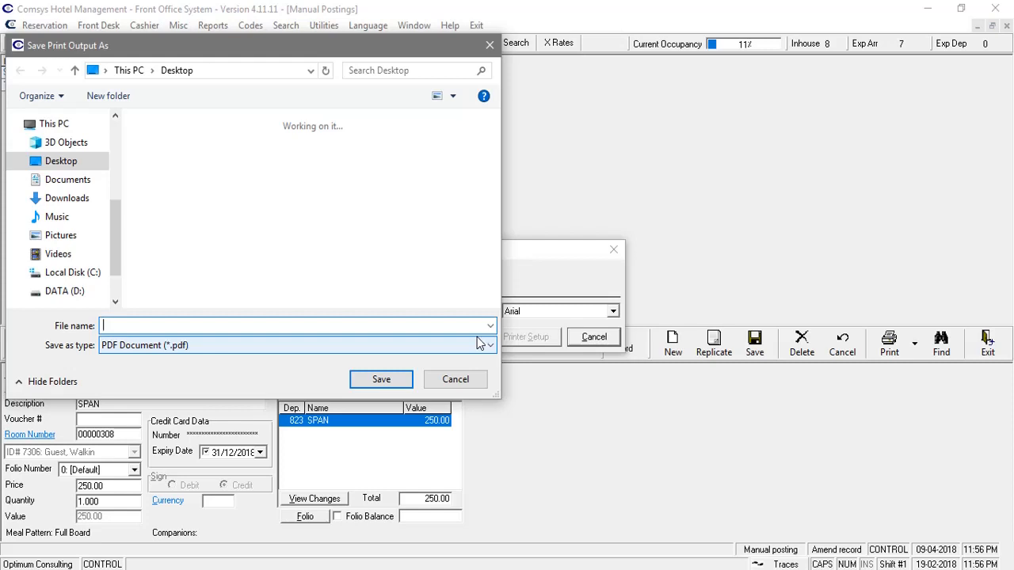
type("CASH")
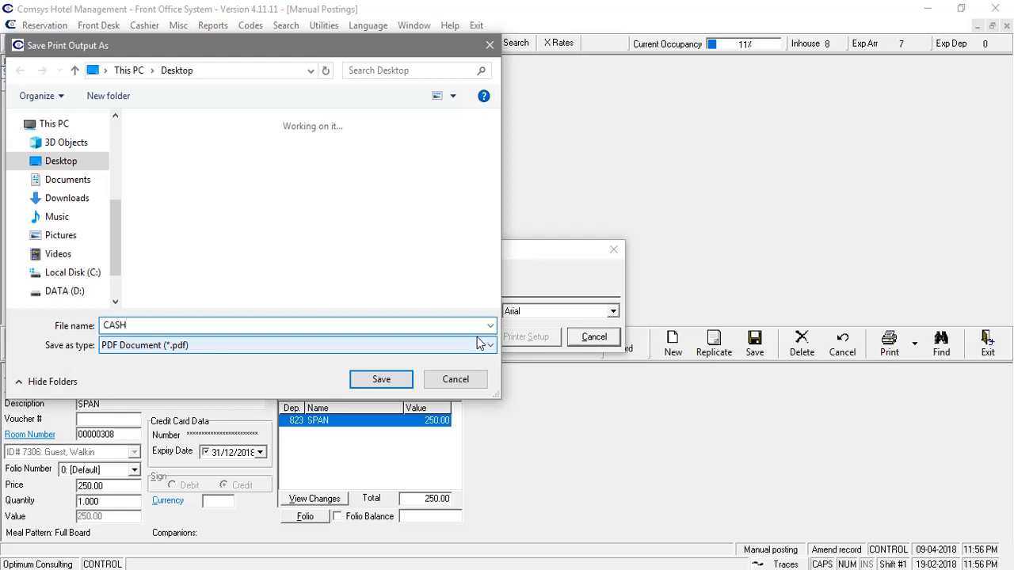
mouse_move(381, 380)
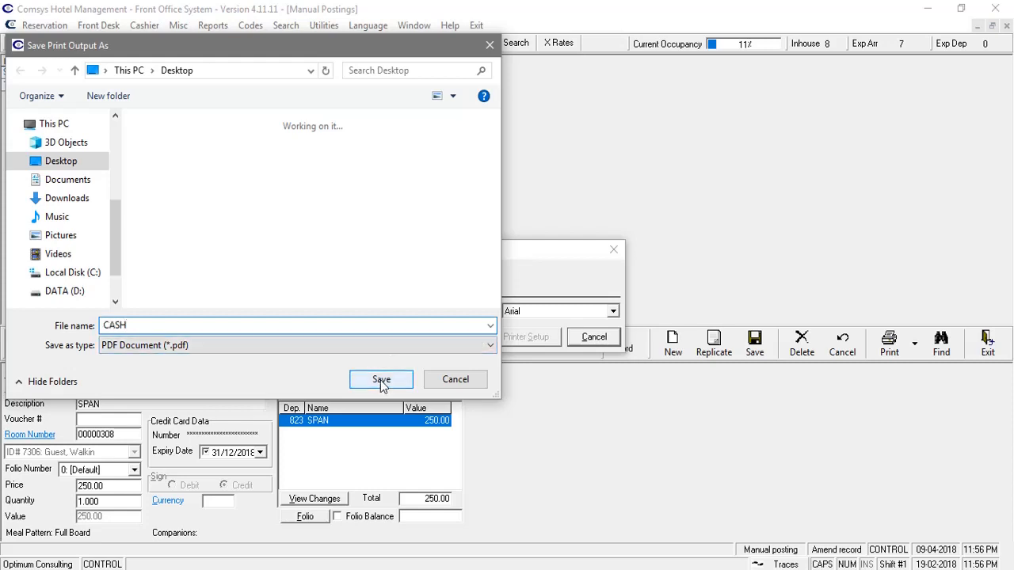
left_click(381, 379)
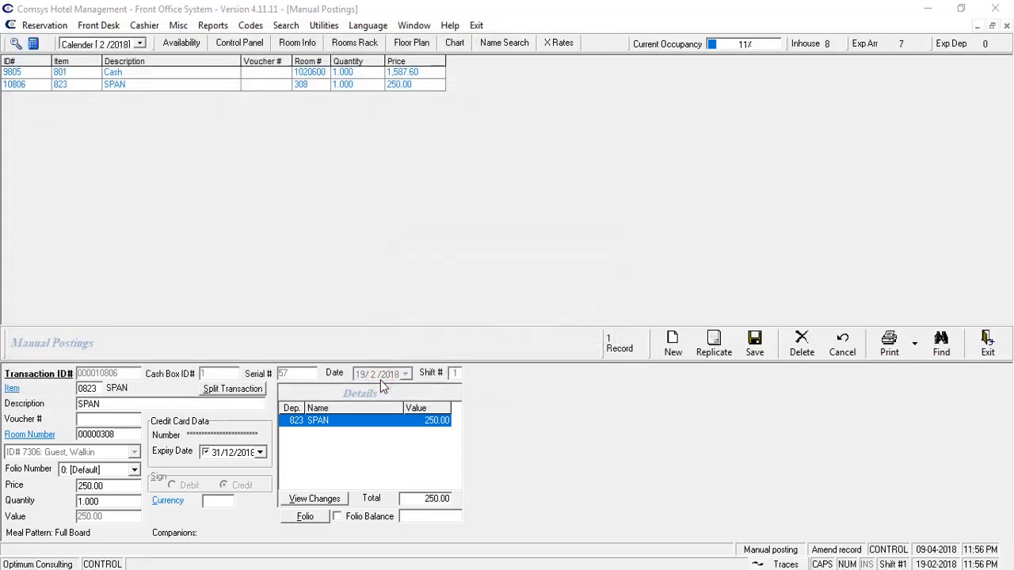
mouse_move(339, 502)
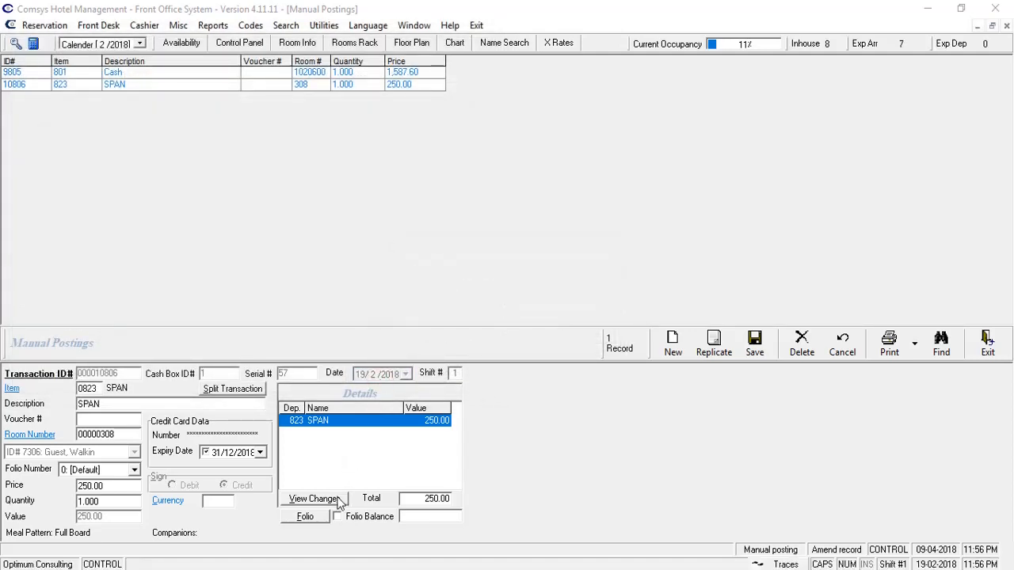
Check transaction 10806's change history, then view room 308's guest folio.
left_click(314, 498)
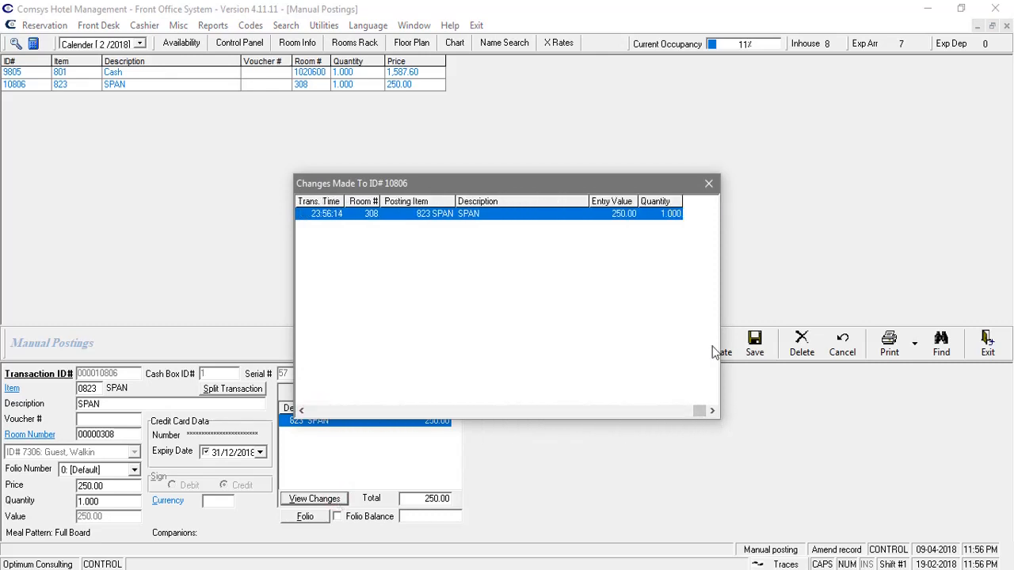
left_click(708, 183)
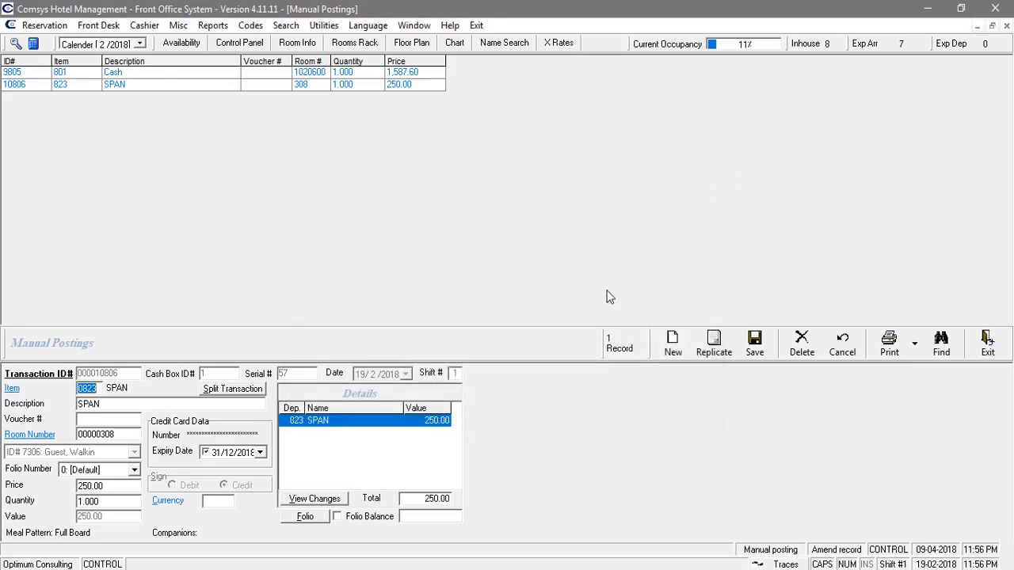
left_click(304, 516)
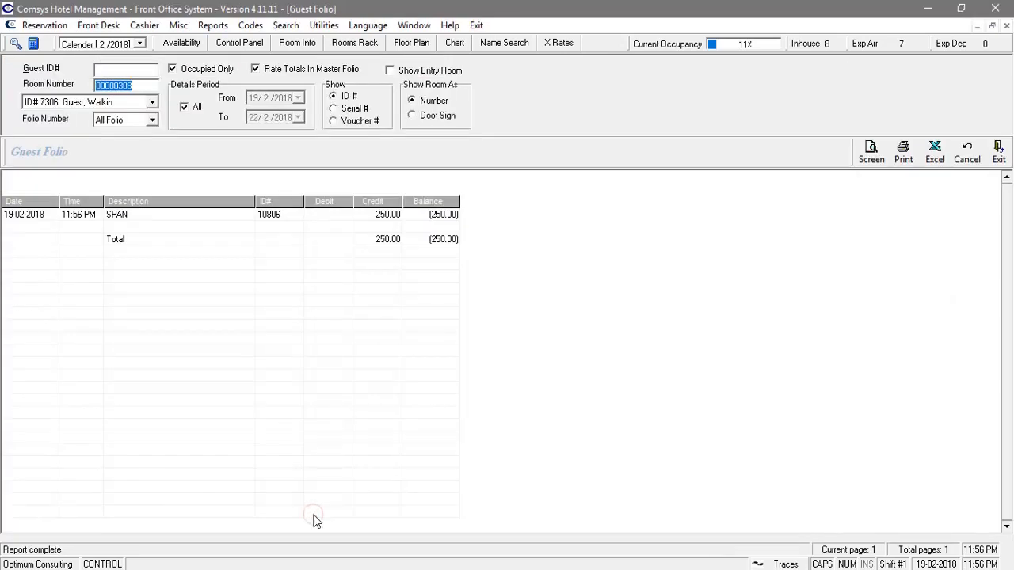
mouse_move(527, 443)
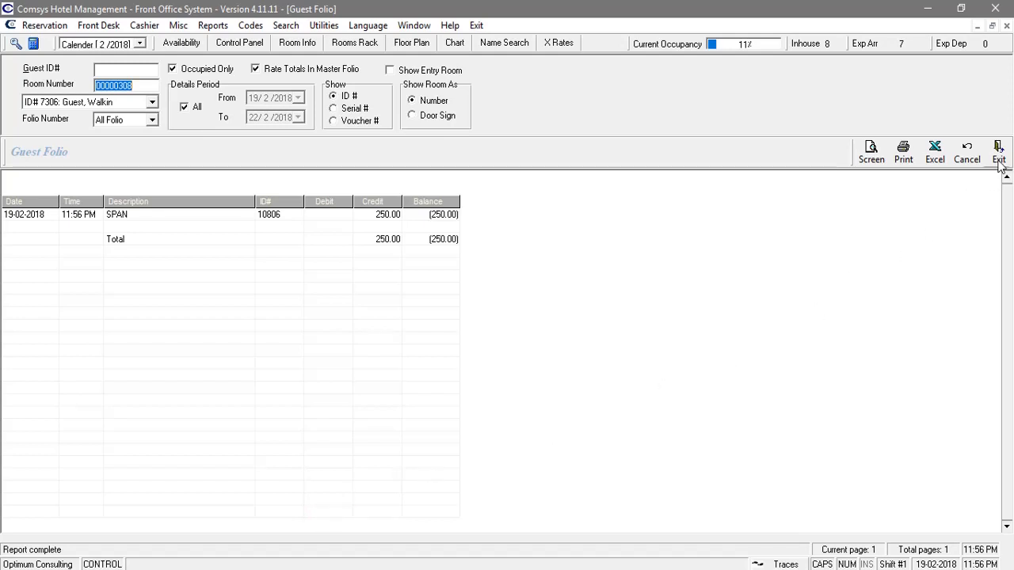
Exit the guest folio back to the Manual Postings form.
left_click(997, 151)
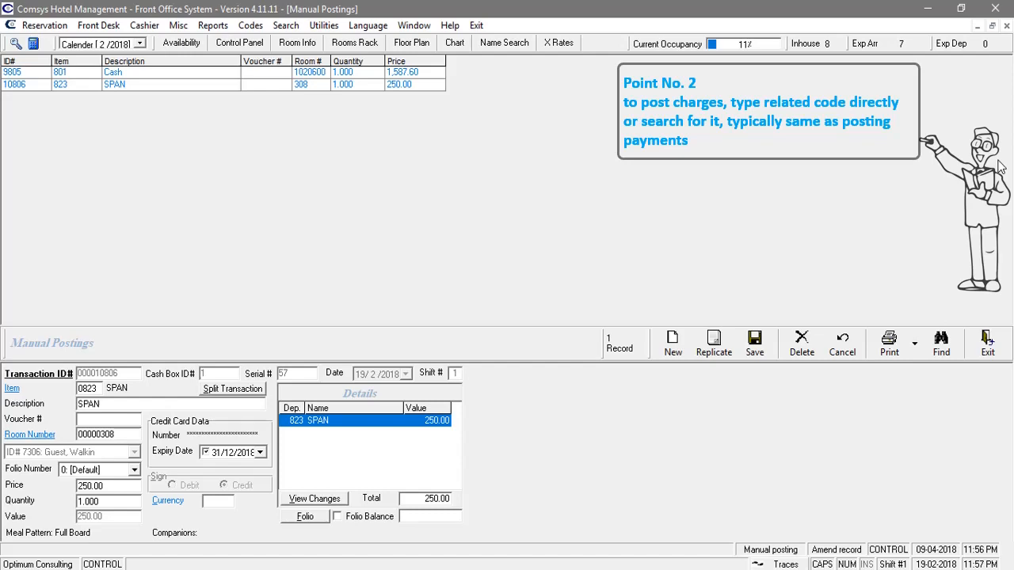
mouse_move(865, 248)
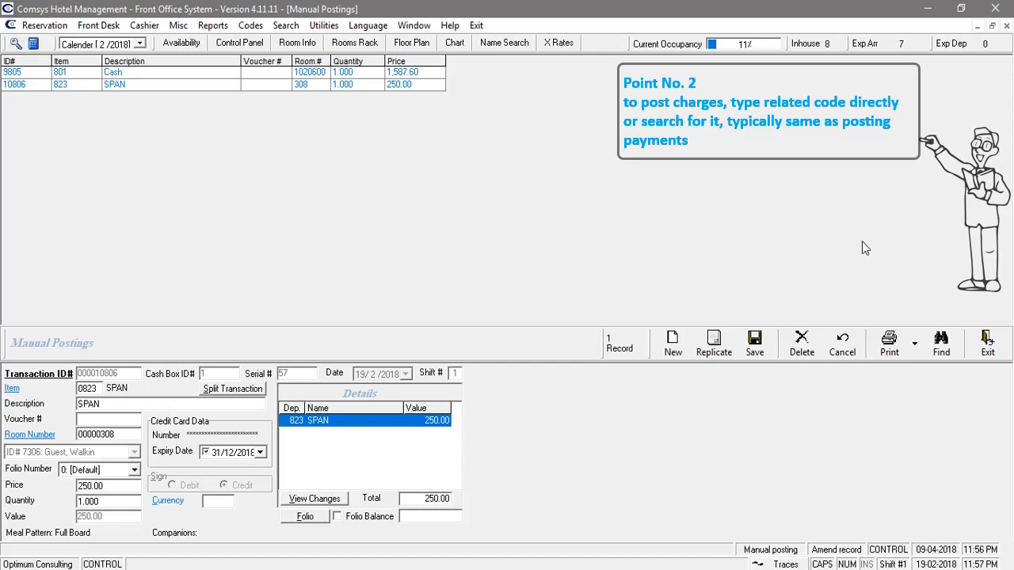
Post item 1106 Late Checkout at 80.00 to room 308 as transaction 10807.
left_click(671, 344)
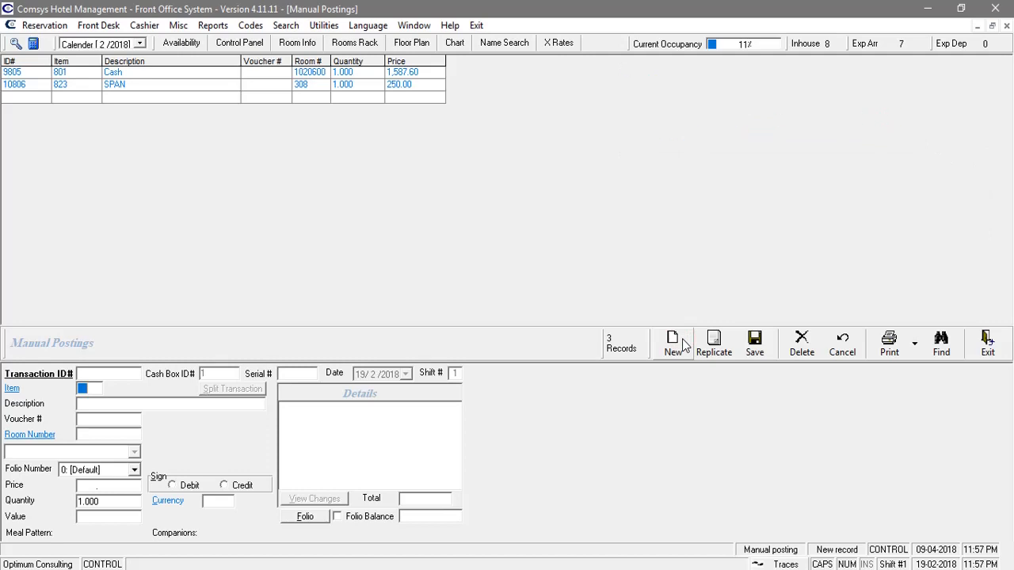
left_click(88, 388)
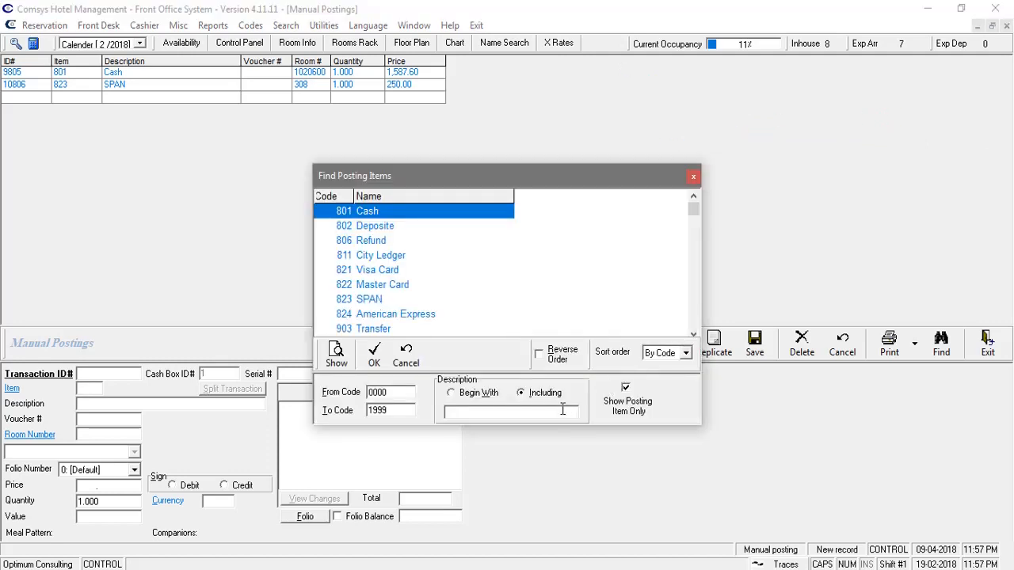
type("LA")
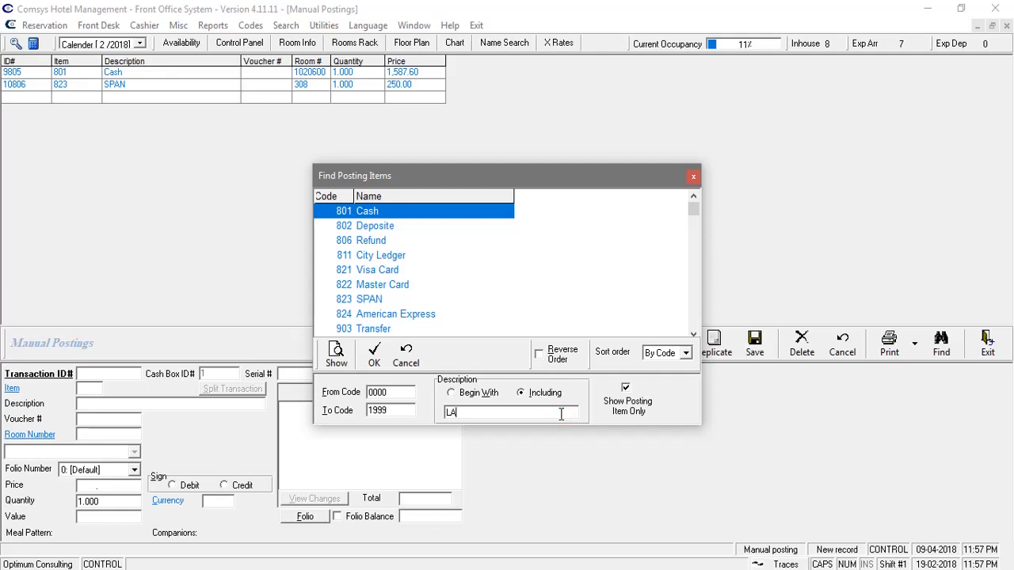
left_click(336, 354)
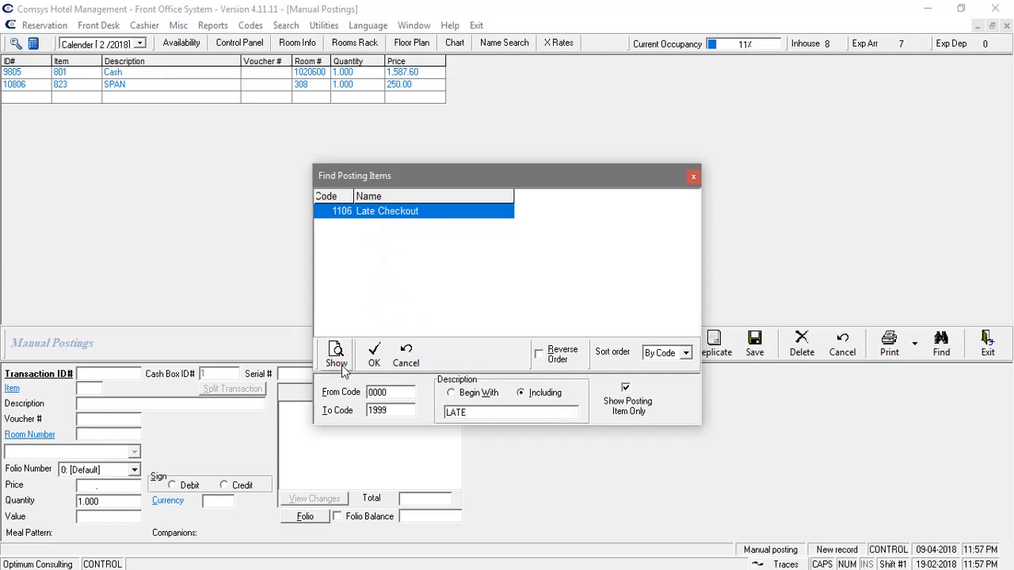
left_click(373, 349)
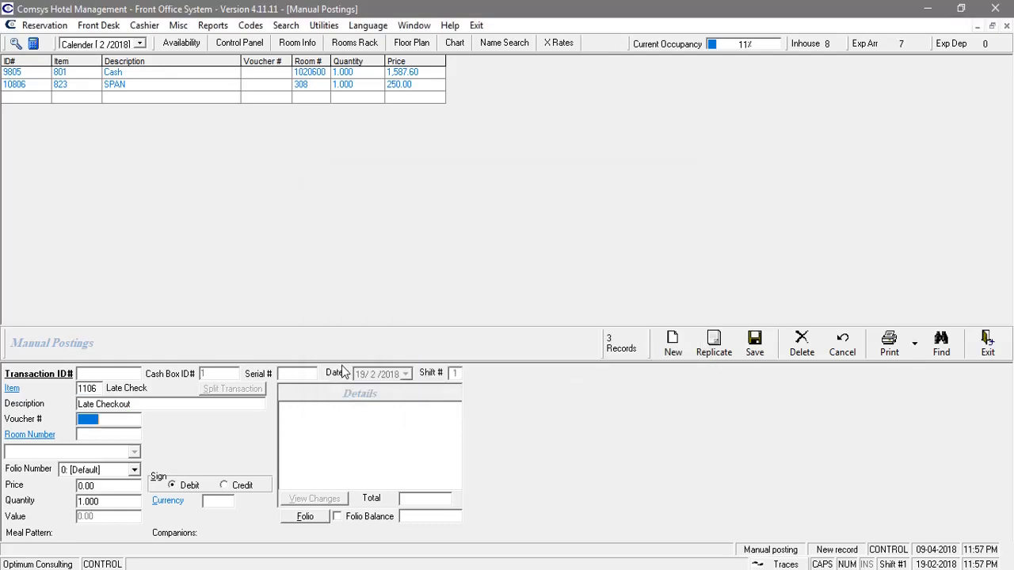
left_click(108, 433)
type("80")
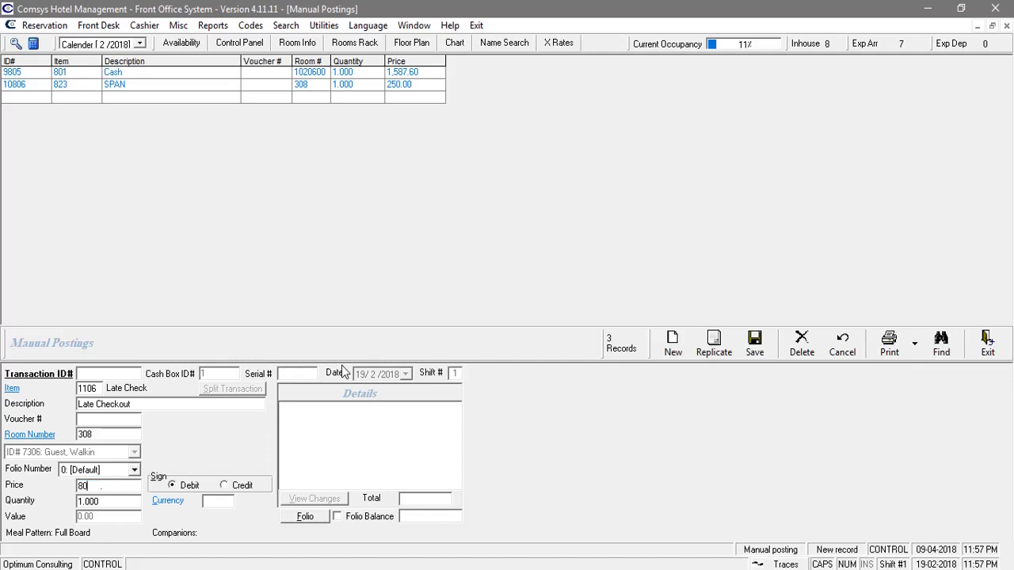
mouse_move(696, 377)
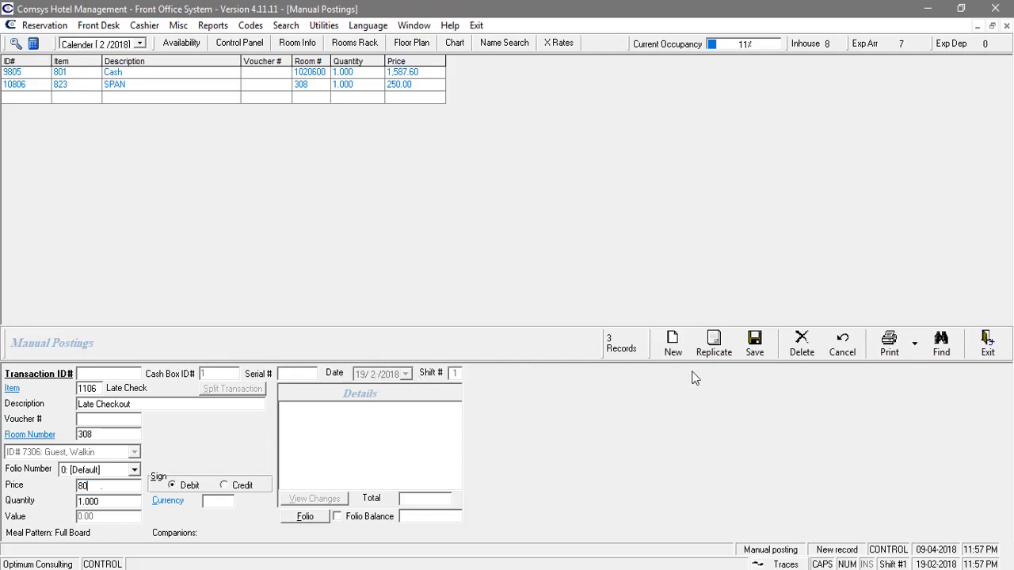
left_click(753, 342)
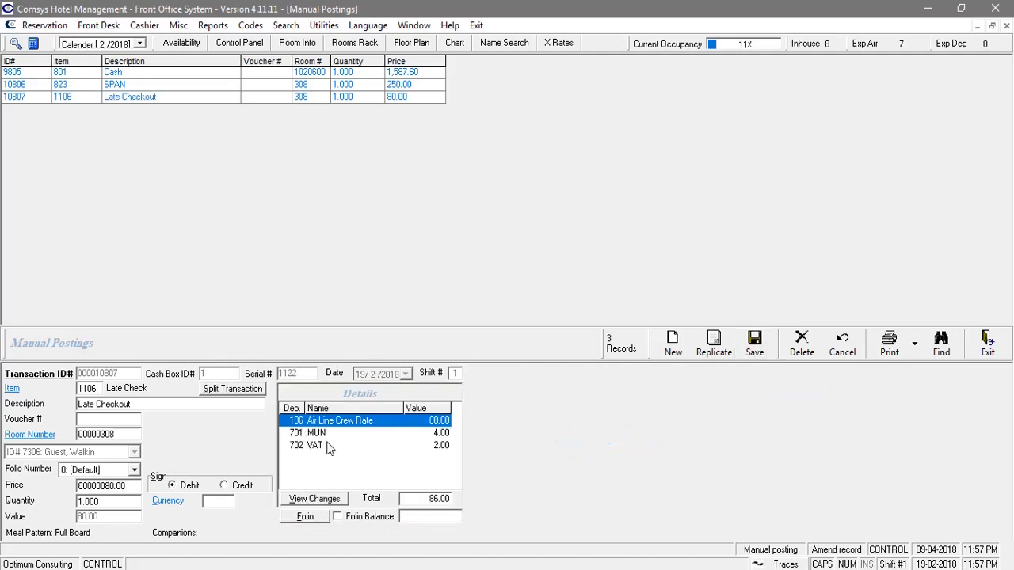
mouse_move(317, 449)
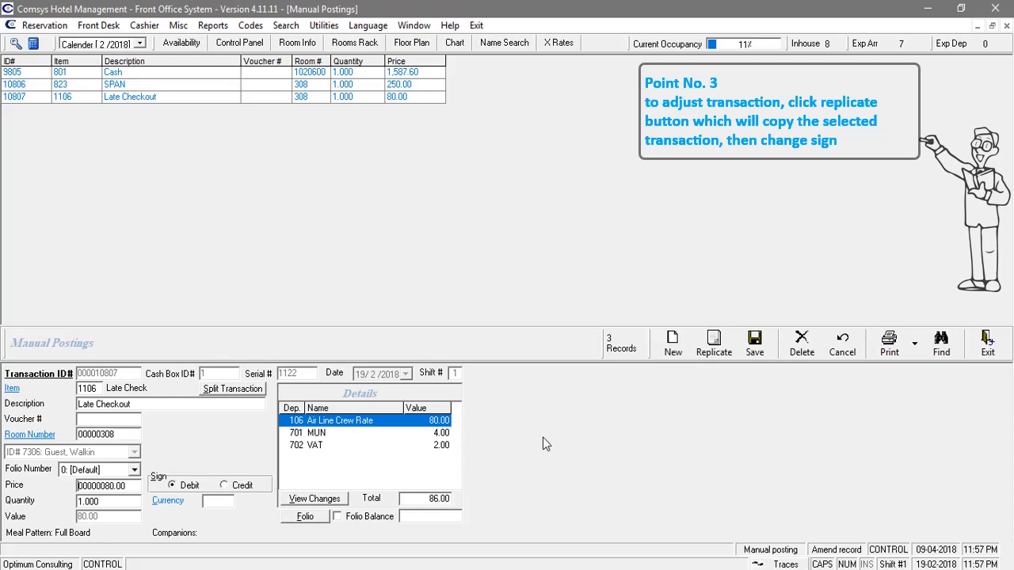
mouse_move(477, 304)
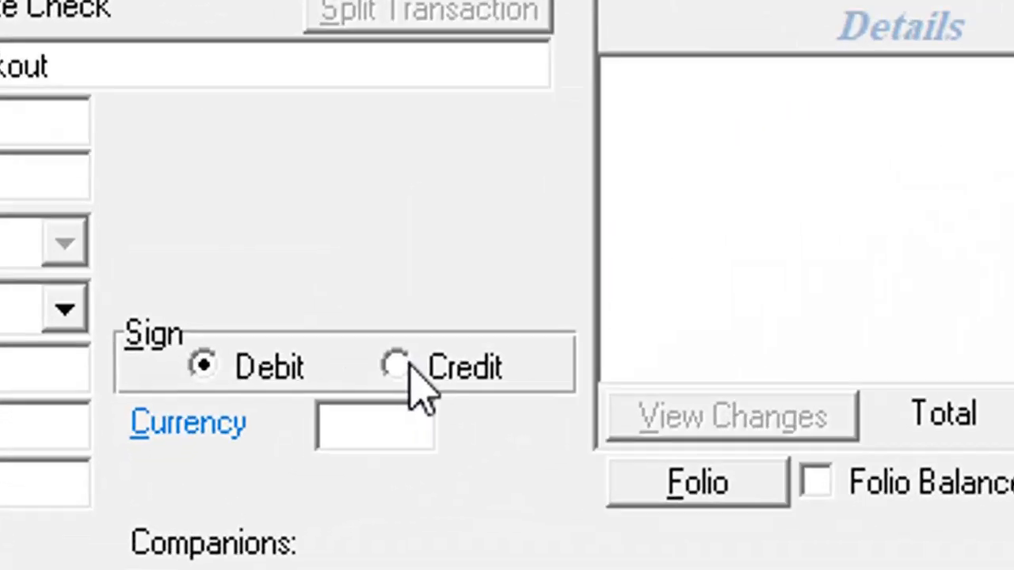
Save the replicated Late Checkout posting as an 80.00 credit, transaction 10808.
left_click(392, 365)
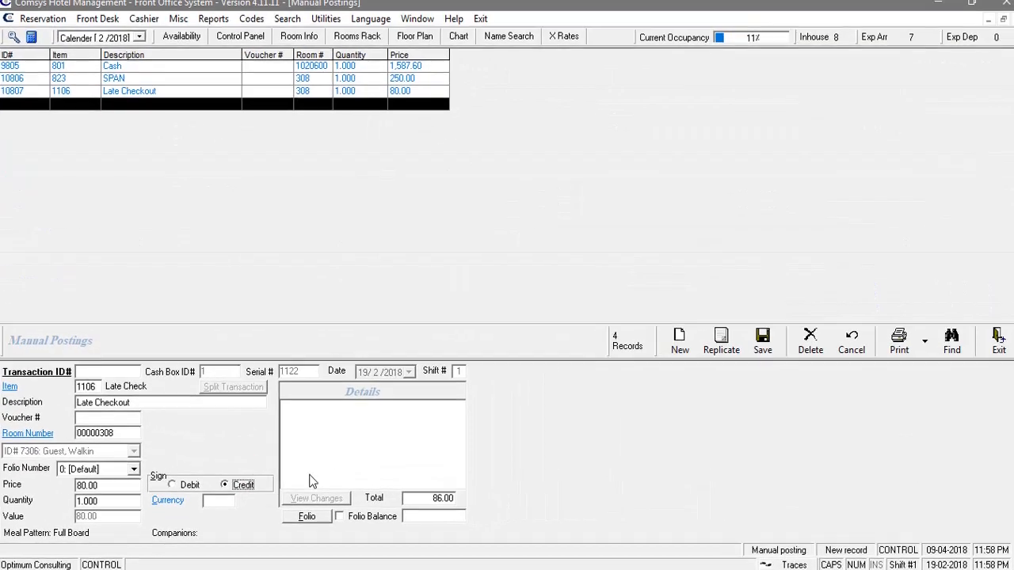
left_click(761, 340)
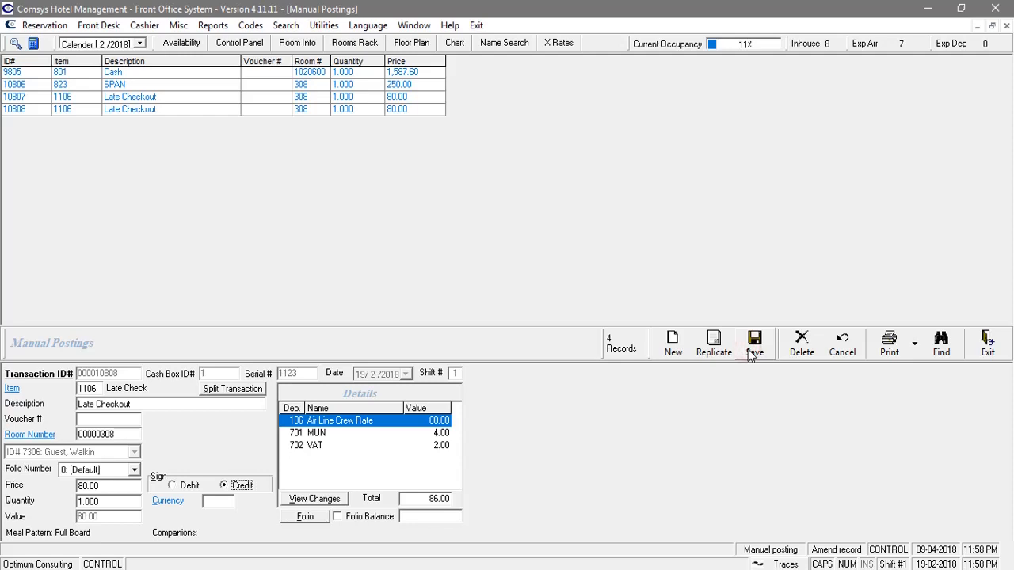
mouse_move(499, 251)
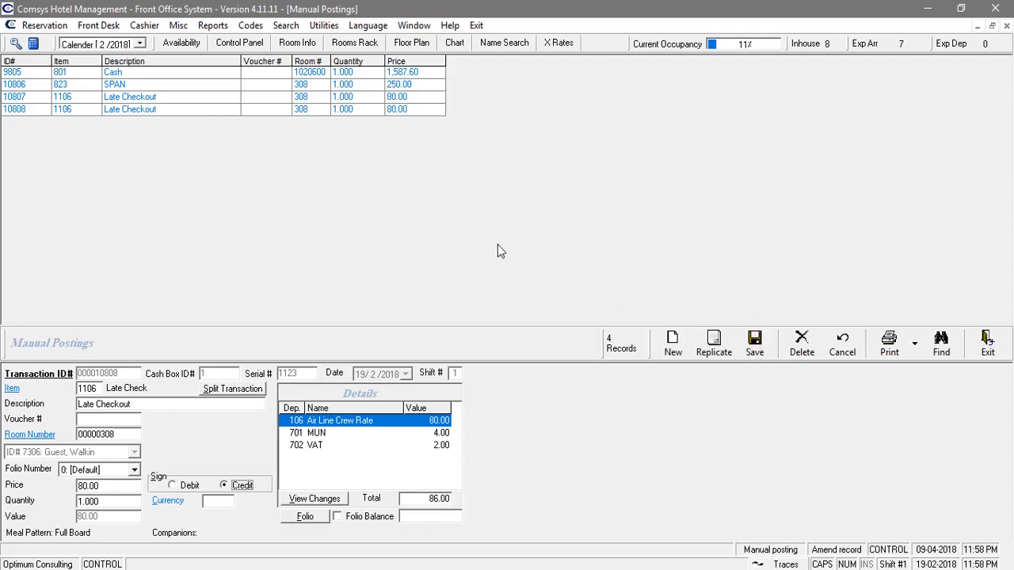
mouse_move(295, 105)
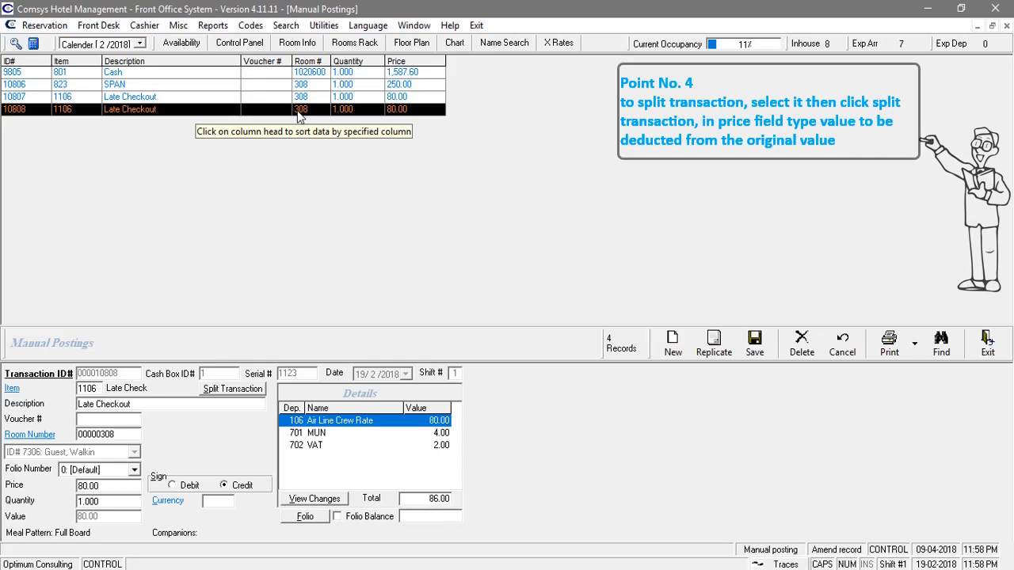
mouse_move(293, 89)
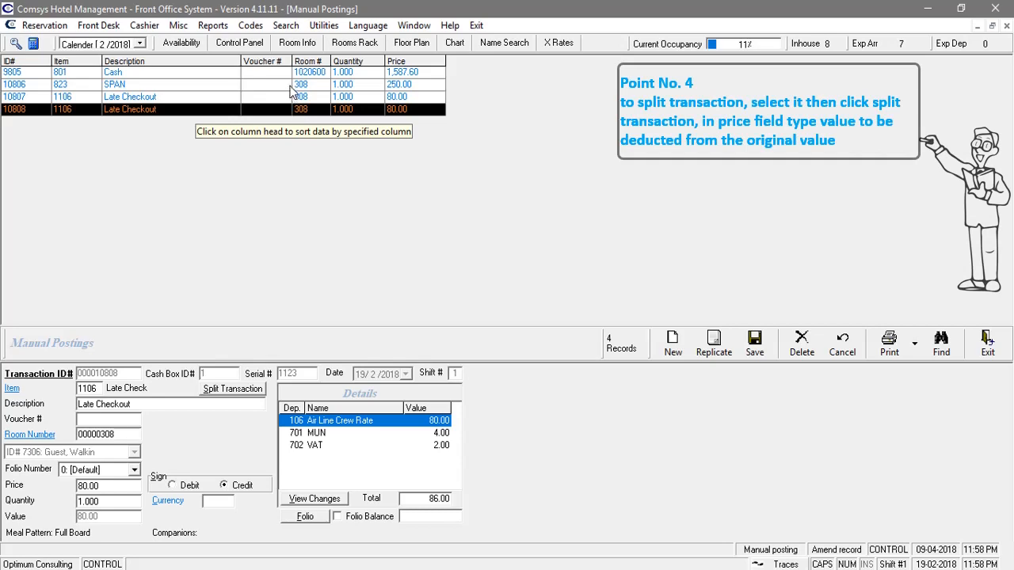
Split 100.00 off SPAN transaction 10806 into new transaction 10809.
left_click(115, 84)
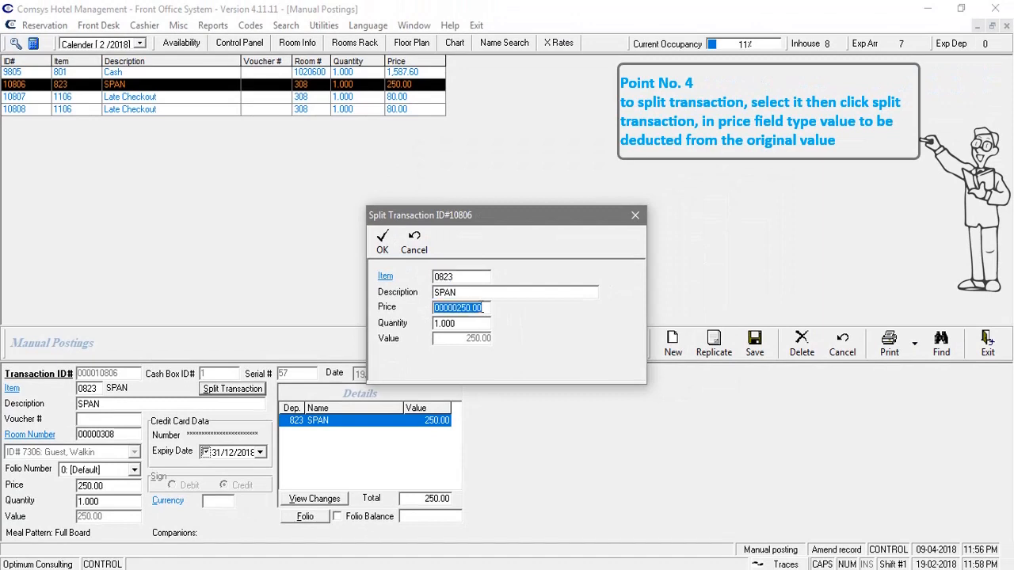
type("10")
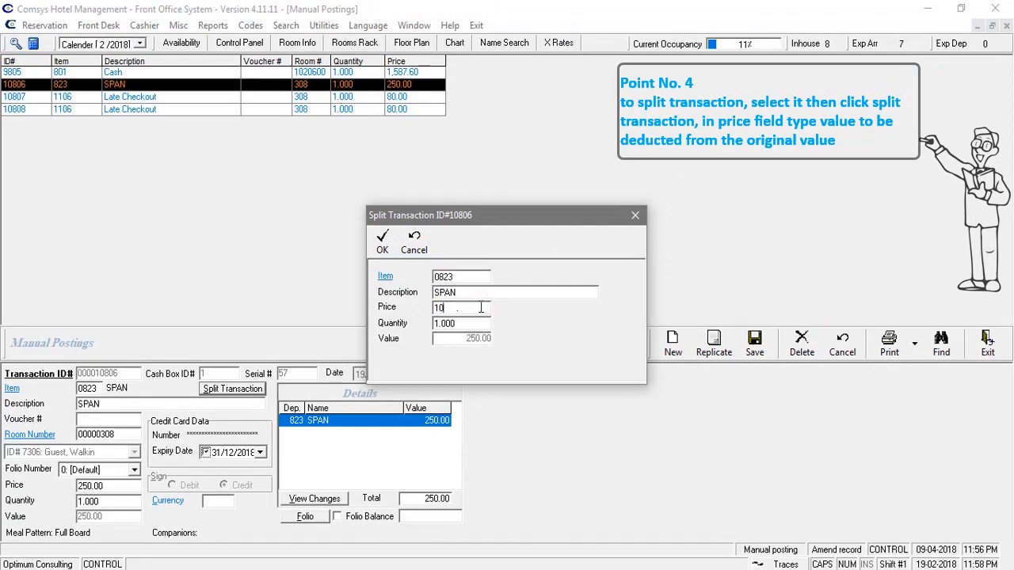
type("0")
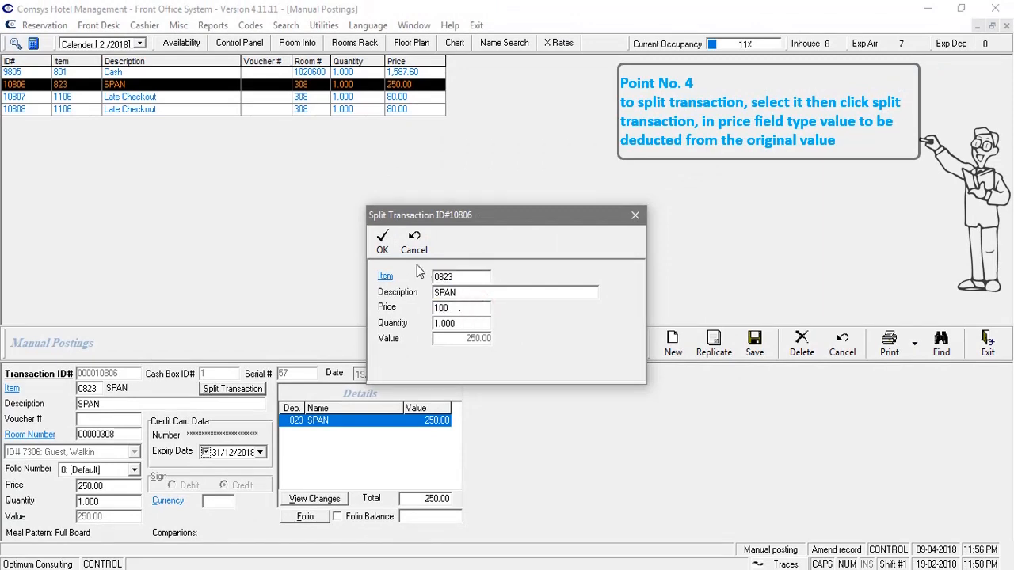
left_click(382, 242)
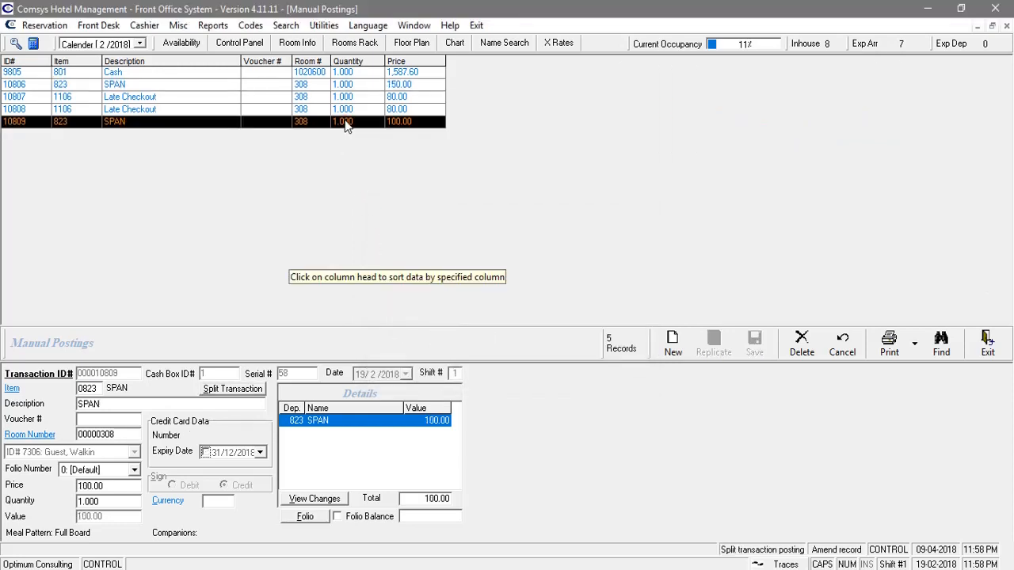
mouse_move(367, 87)
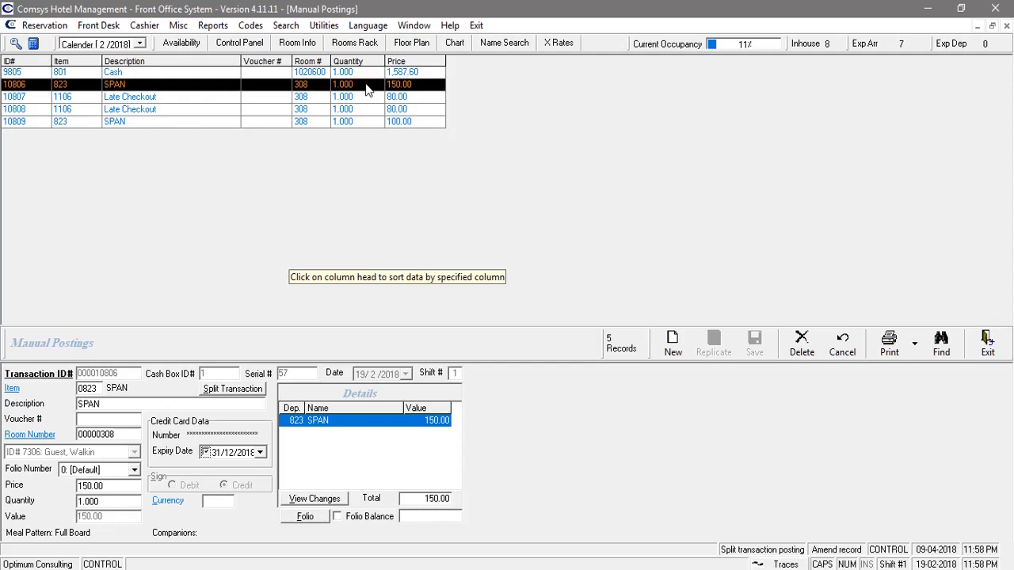
mouse_move(399, 106)
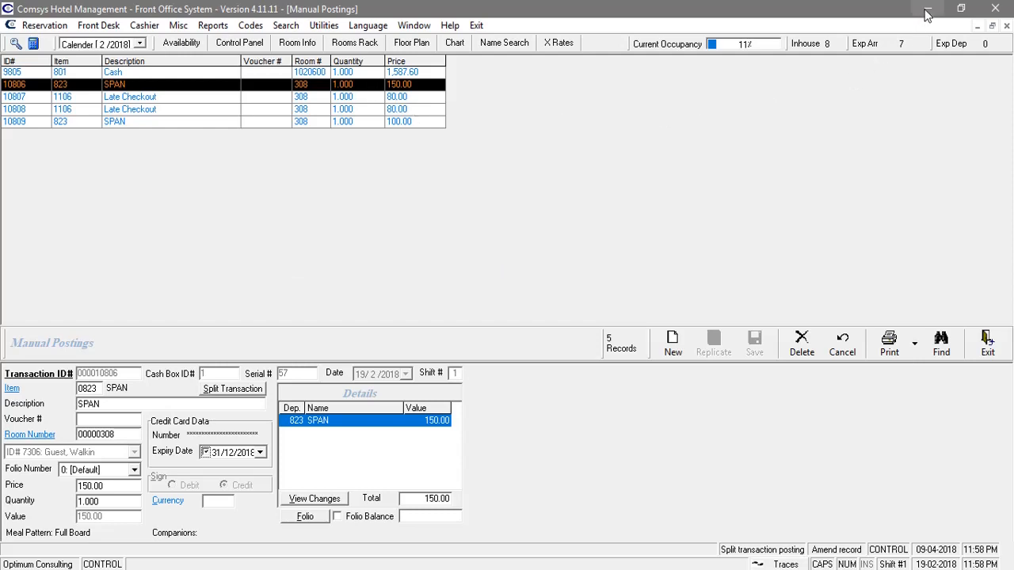
Minimize Front Office and scroll through the CASH.pdf voucher in Acrobat Reader.
left_click(887, 343)
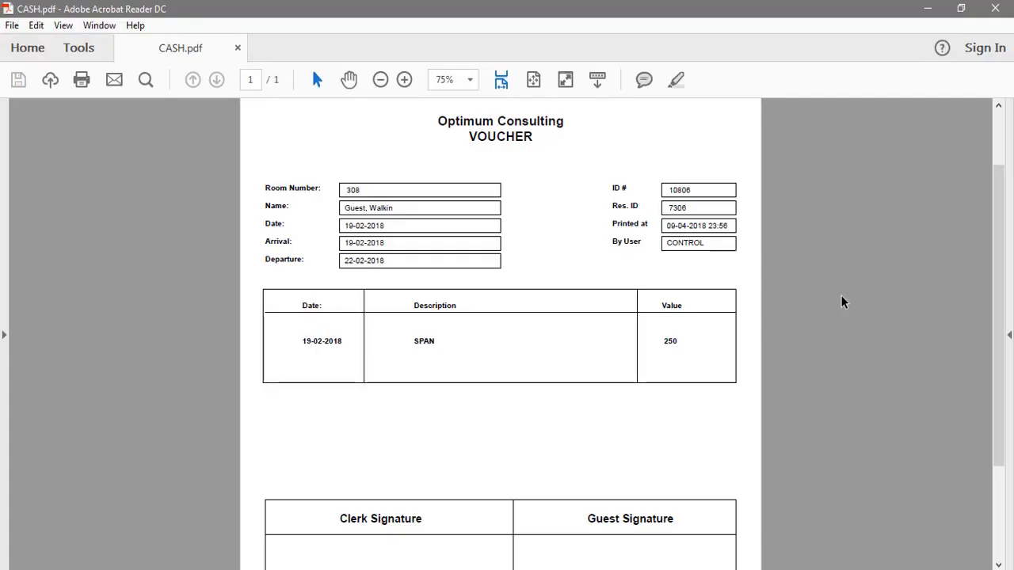
scroll("down", 3)
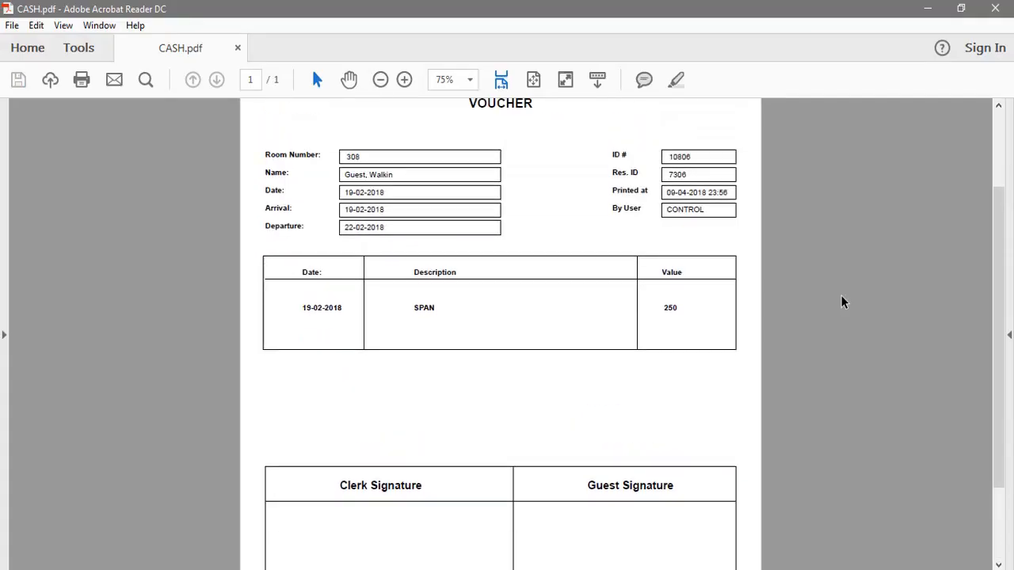
scroll("up", 3)
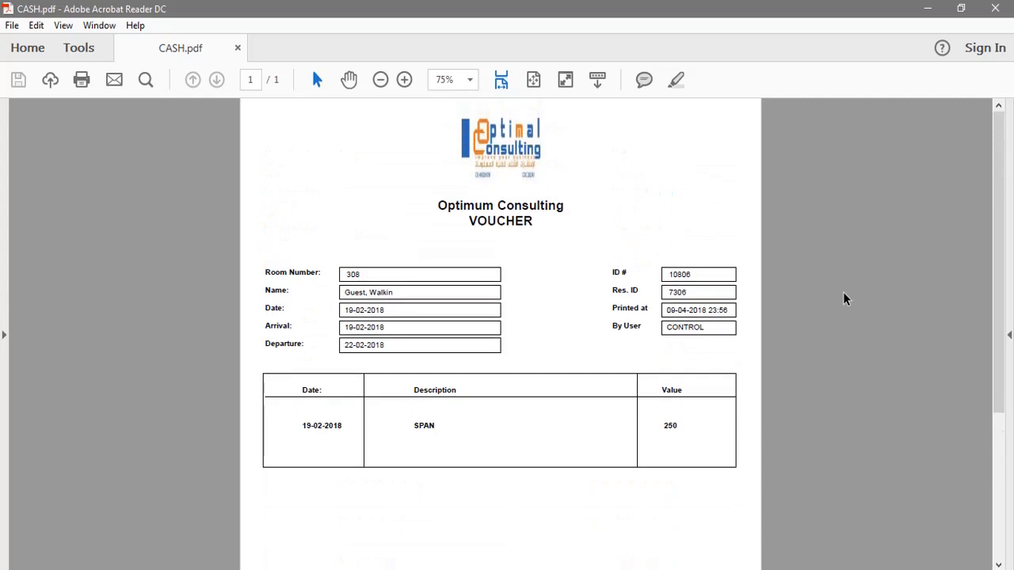